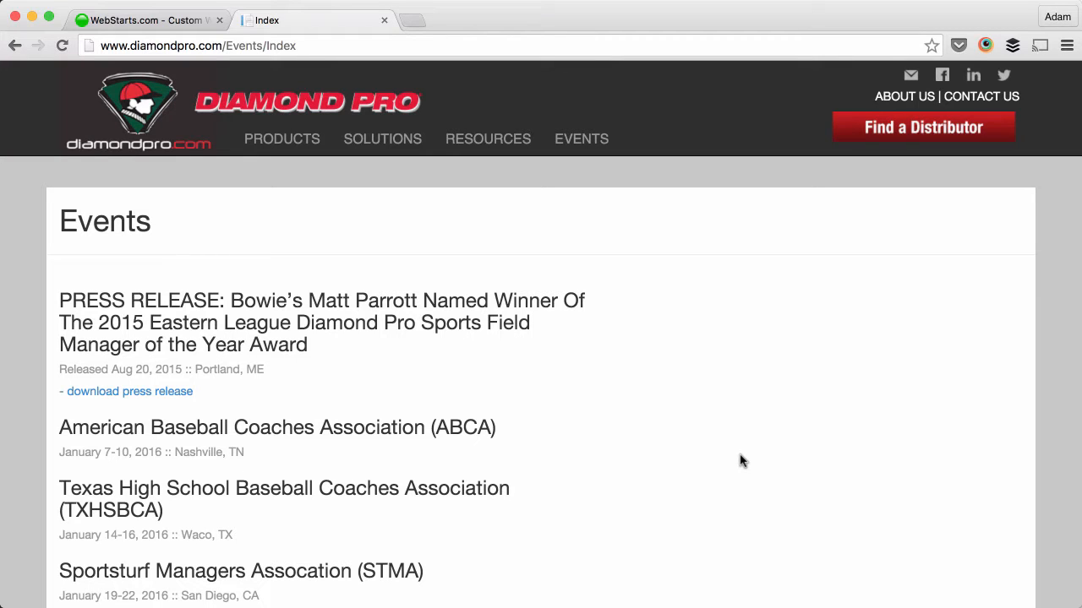
Step: Return to the WebStarts editor and scroll down to the About page footer
{"action": "scroll", "scroll_direction": "down", "scroll_amount": 3}
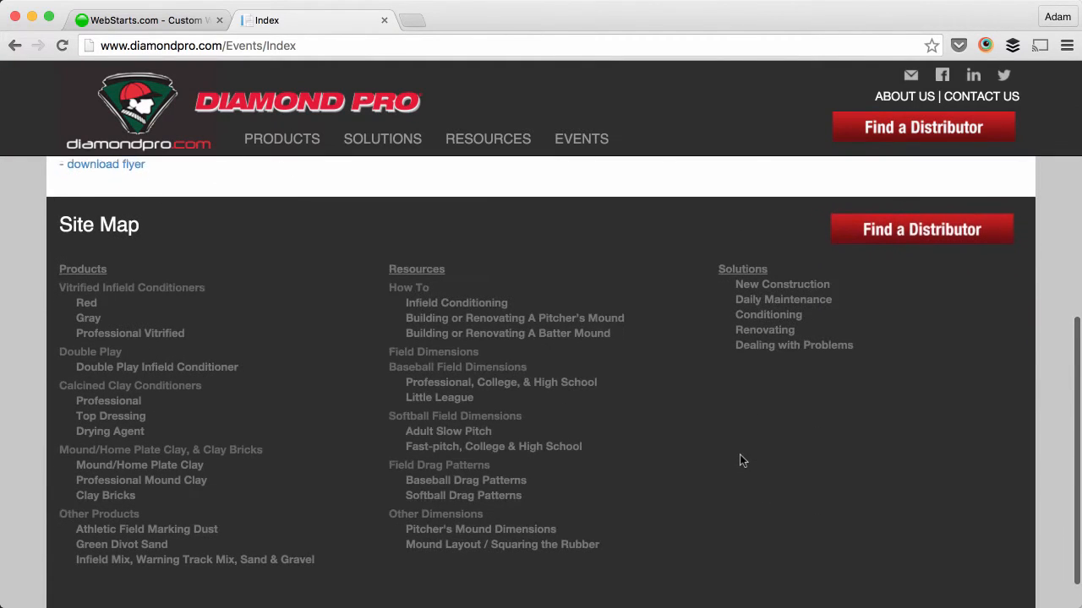
{"action": "scroll", "scroll_direction": "down", "scroll_amount": 3}
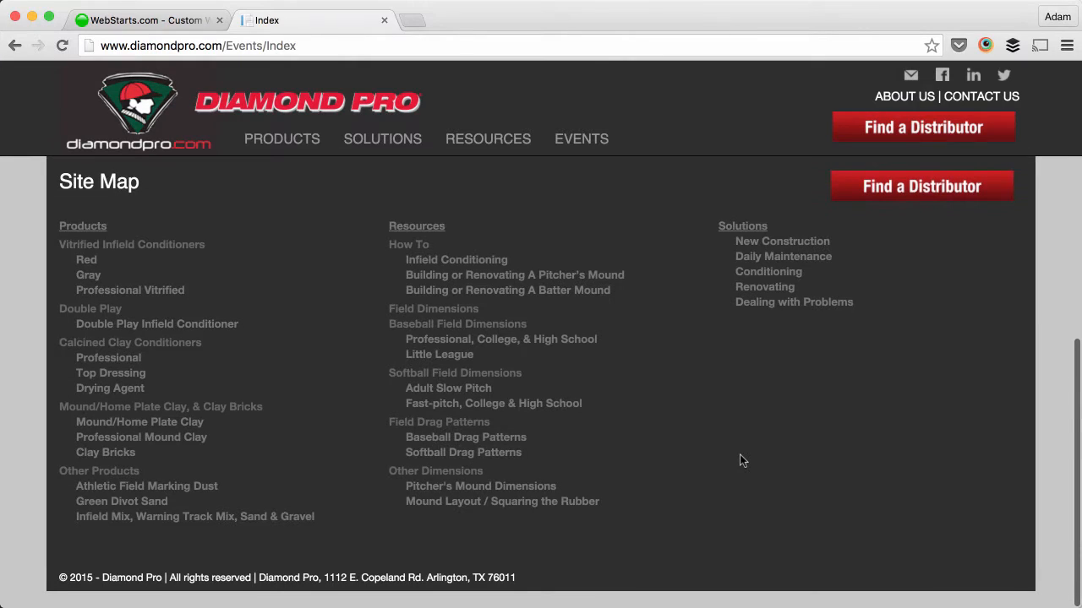
{"action": "mouse_move", "coordinate": [93, 203]}
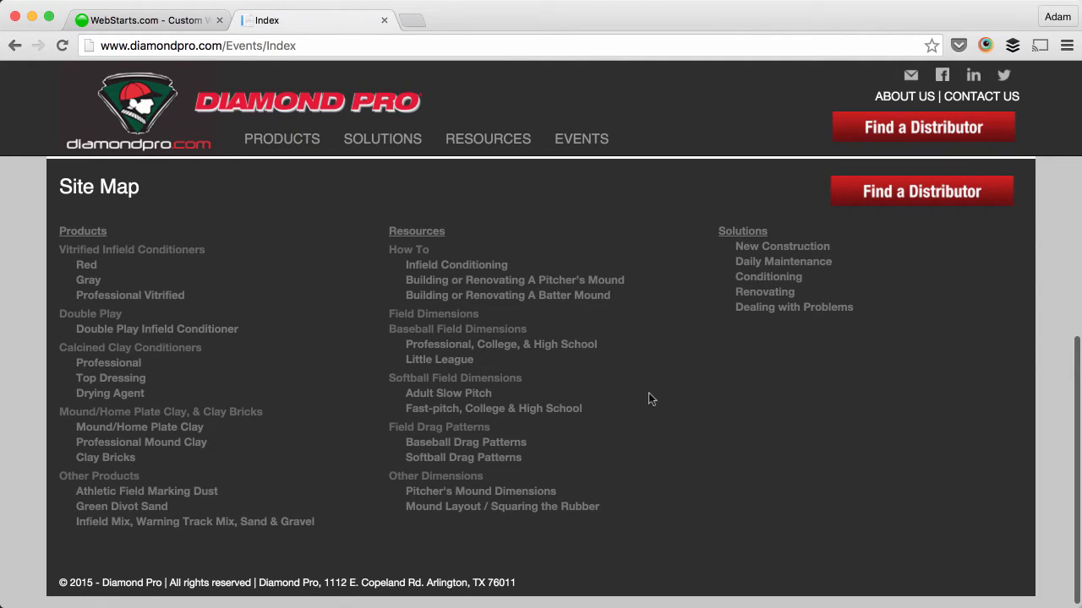
{"action": "scroll", "scroll_direction": "up", "scroll_amount": 3}
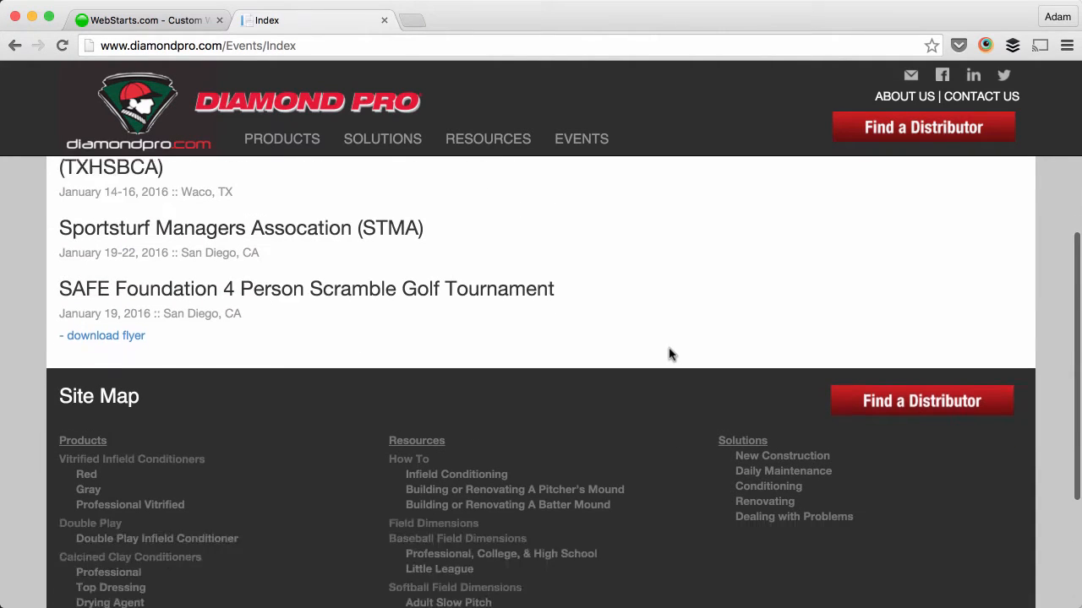
{"action": "scroll", "scroll_direction": "down", "scroll_amount": 3}
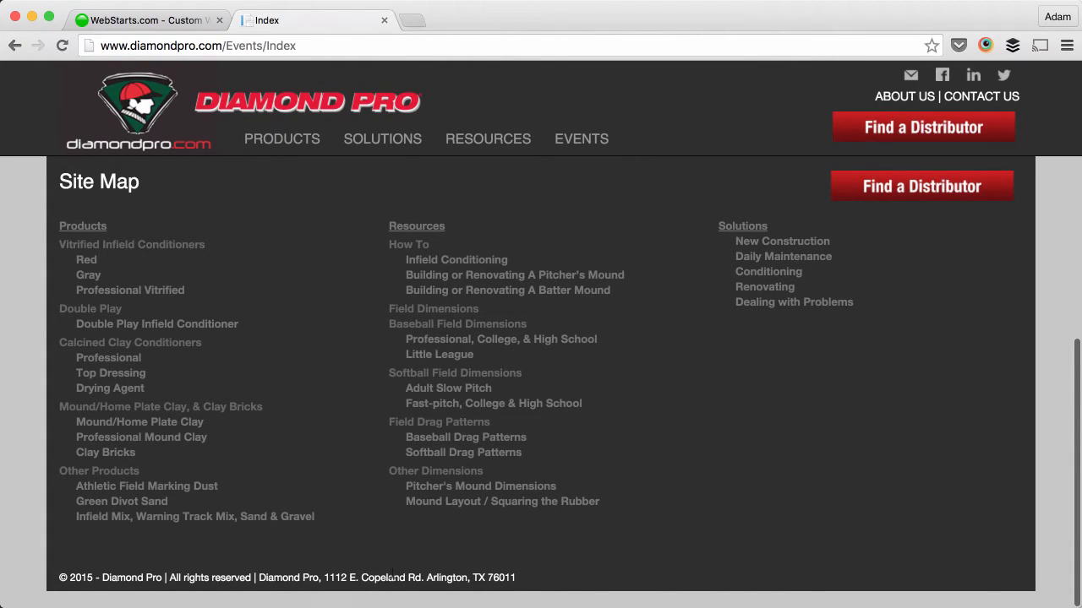
{"action": "mouse_move", "coordinate": [291, 521]}
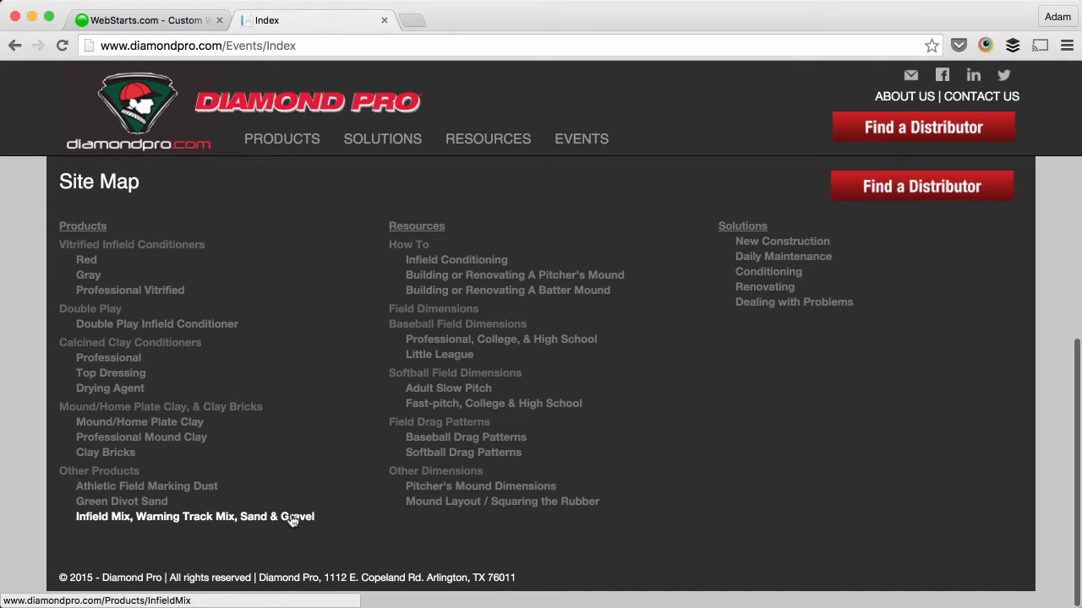
{"action": "mouse_move", "coordinate": [321, 445]}
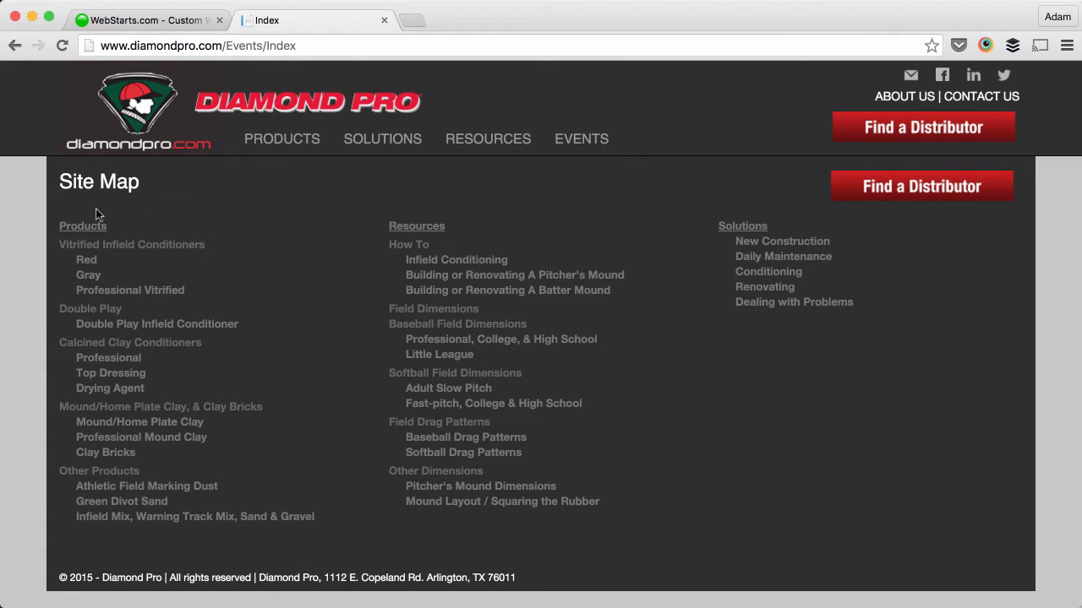
{"action": "mouse_move", "coordinate": [142, 273]}
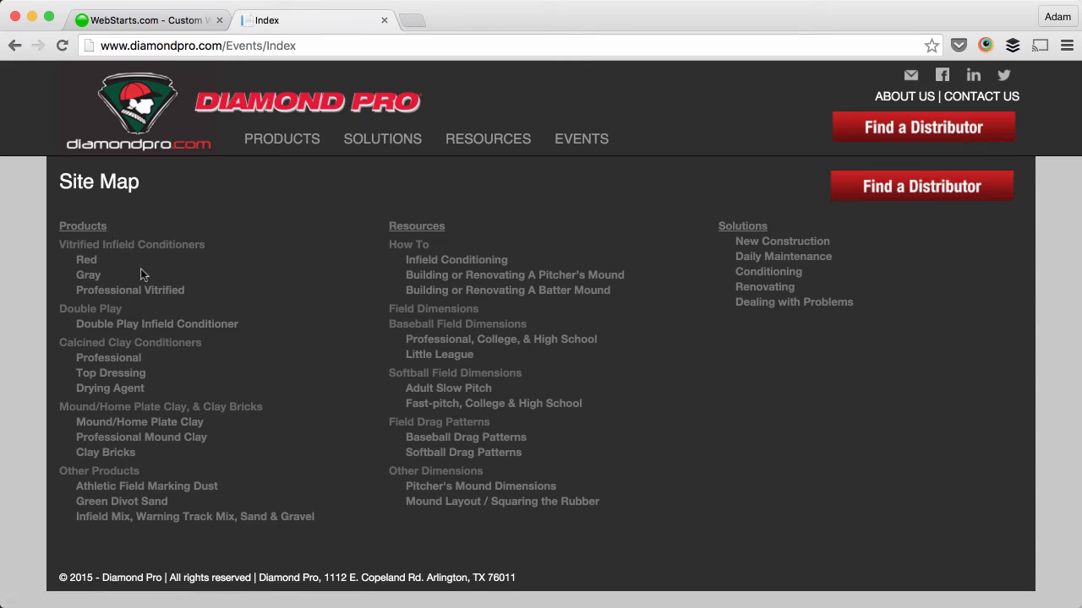
{"action": "mouse_move", "coordinate": [449, 388]}
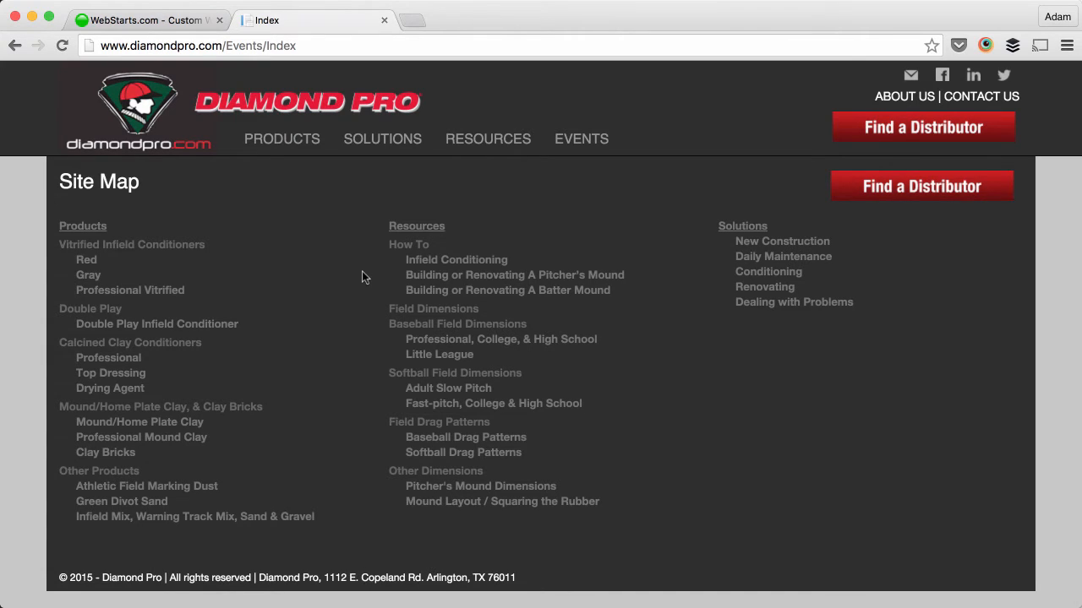
{"action": "mouse_move", "coordinate": [396, 279]}
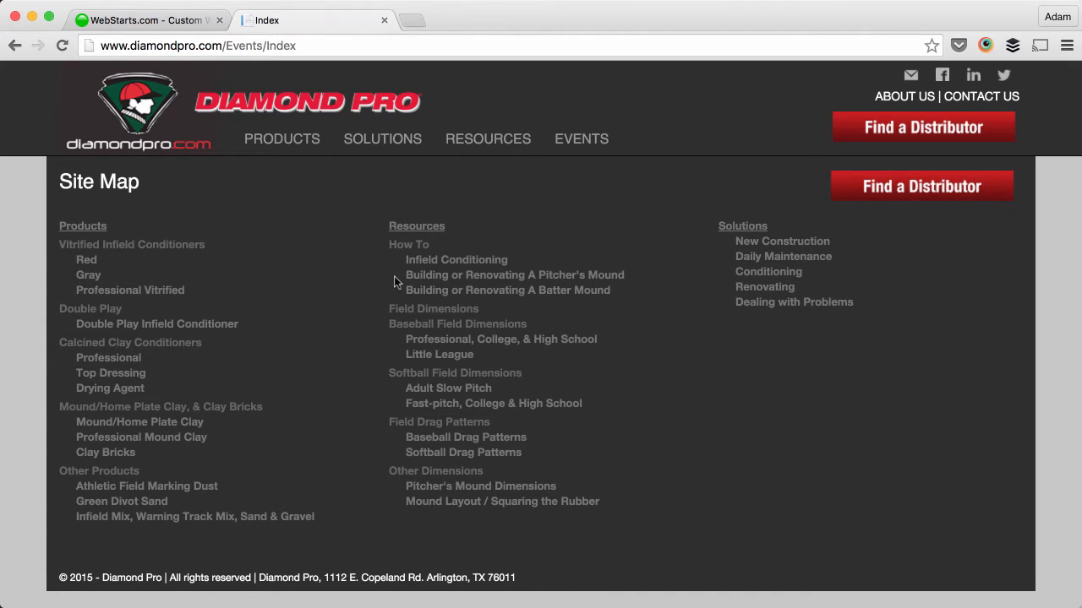
{"action": "mouse_move", "coordinate": [911, 76]}
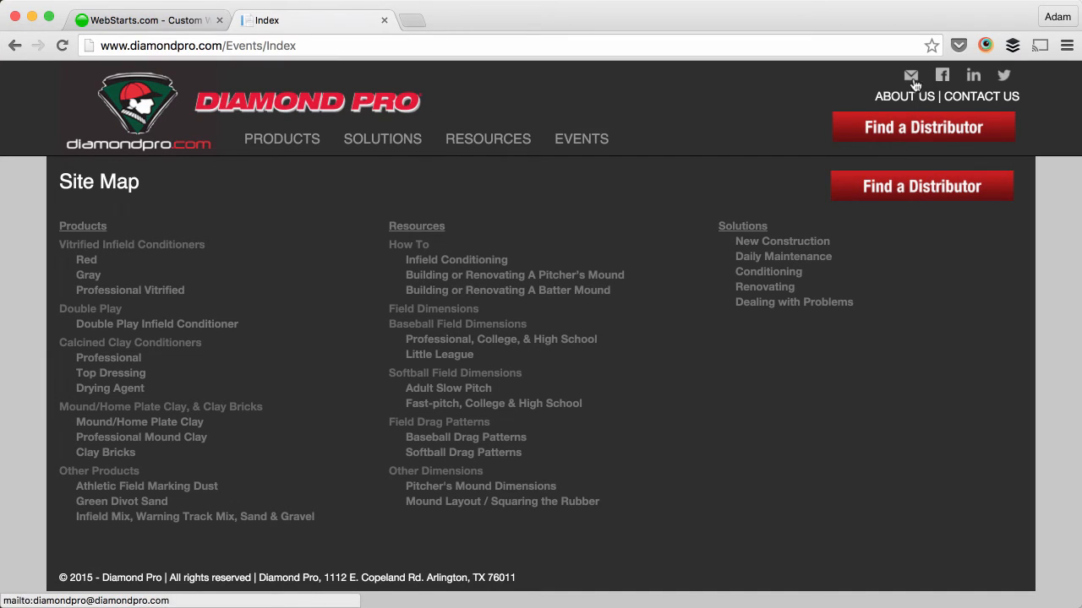
{"action": "mouse_move", "coordinate": [990, 82]}
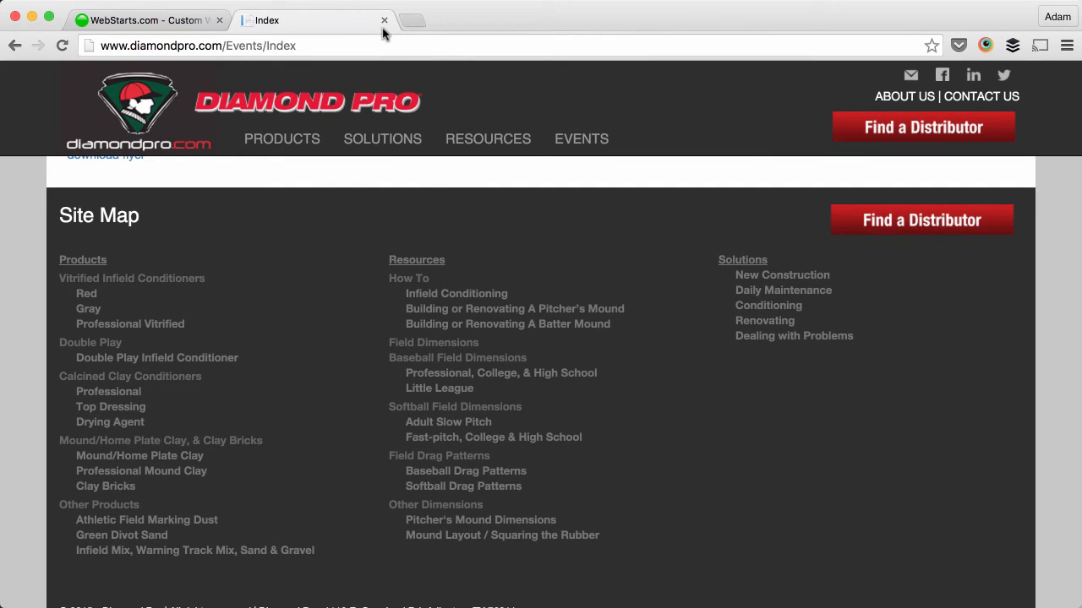
{"action": "left_click", "coordinate": [148, 20]}
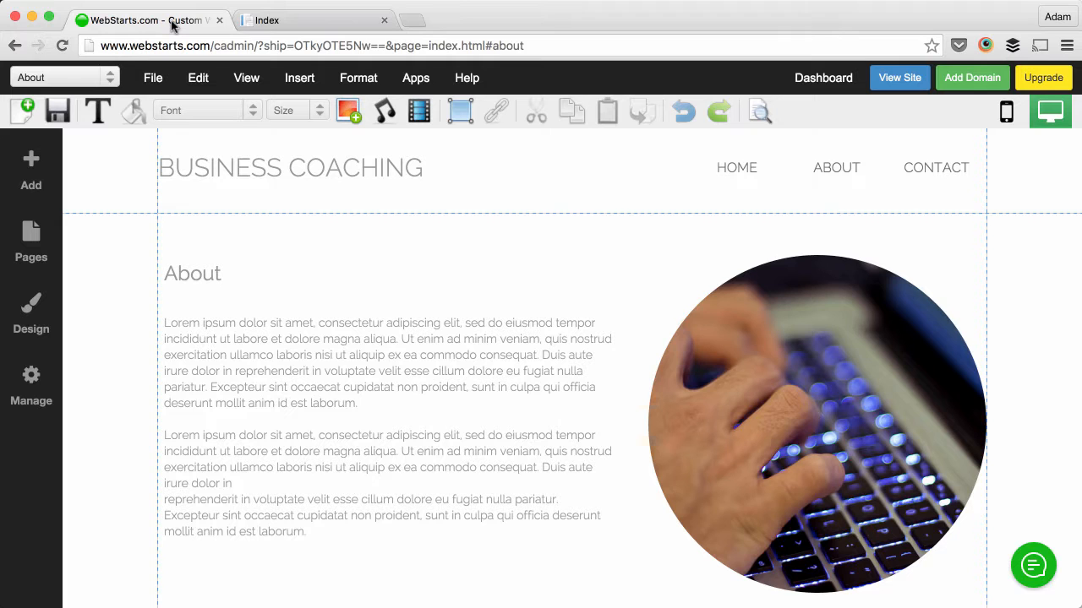
{"action": "scroll", "scroll_direction": "down", "scroll_amount": 3}
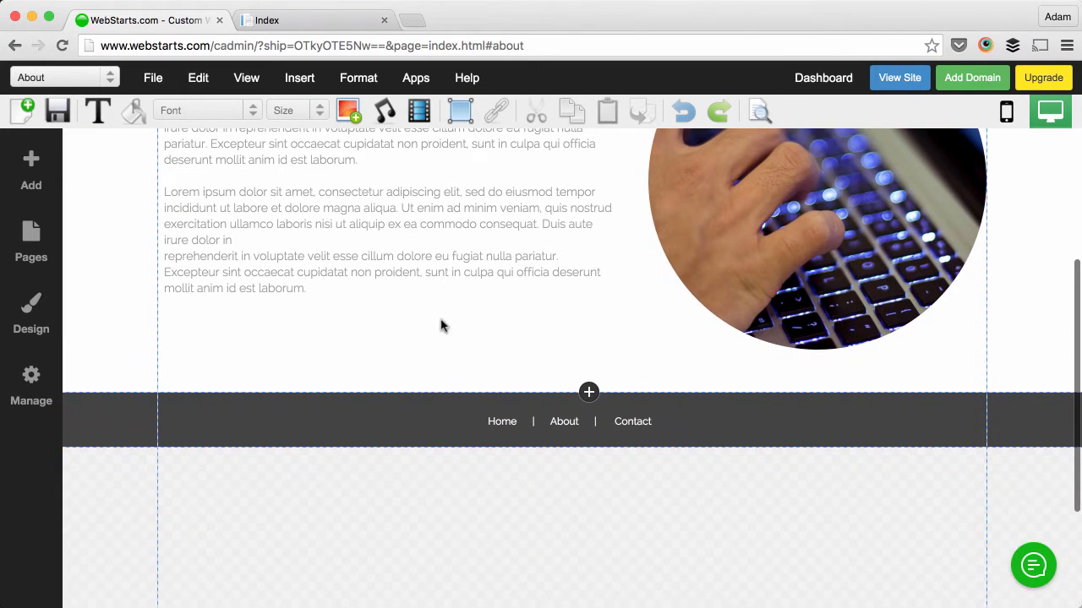
{"action": "mouse_move", "coordinate": [689, 423]}
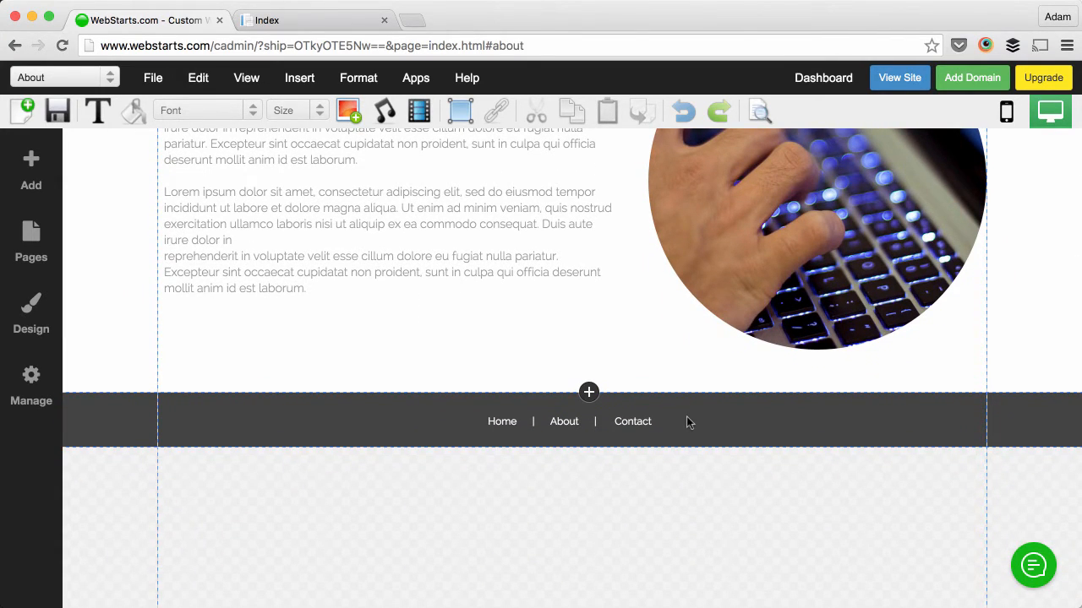
{"action": "mouse_move", "coordinate": [698, 426]}
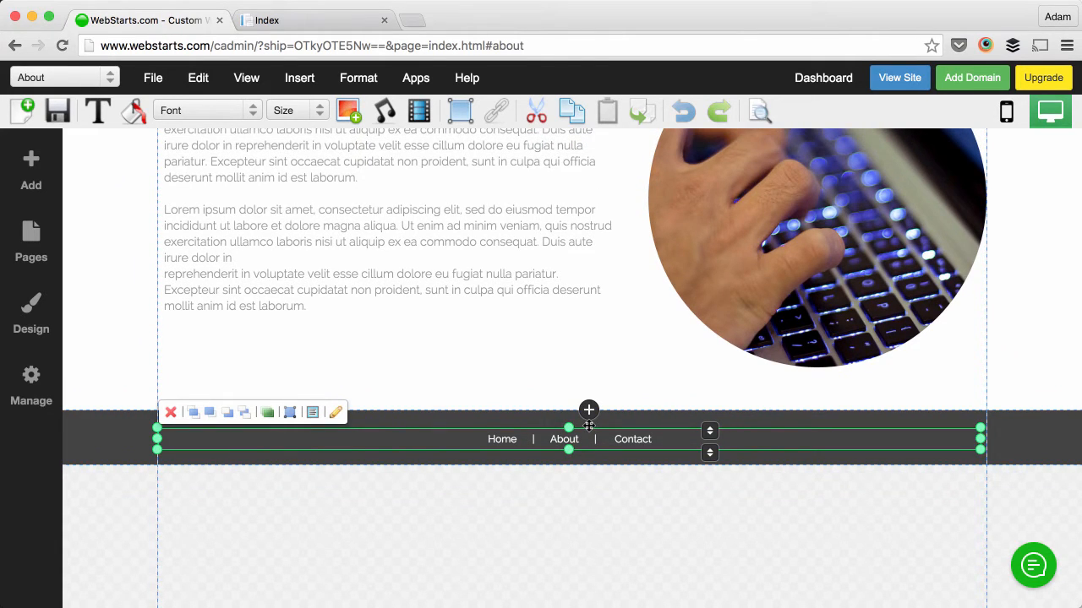
{"action": "mouse_move", "coordinate": [144, 431]}
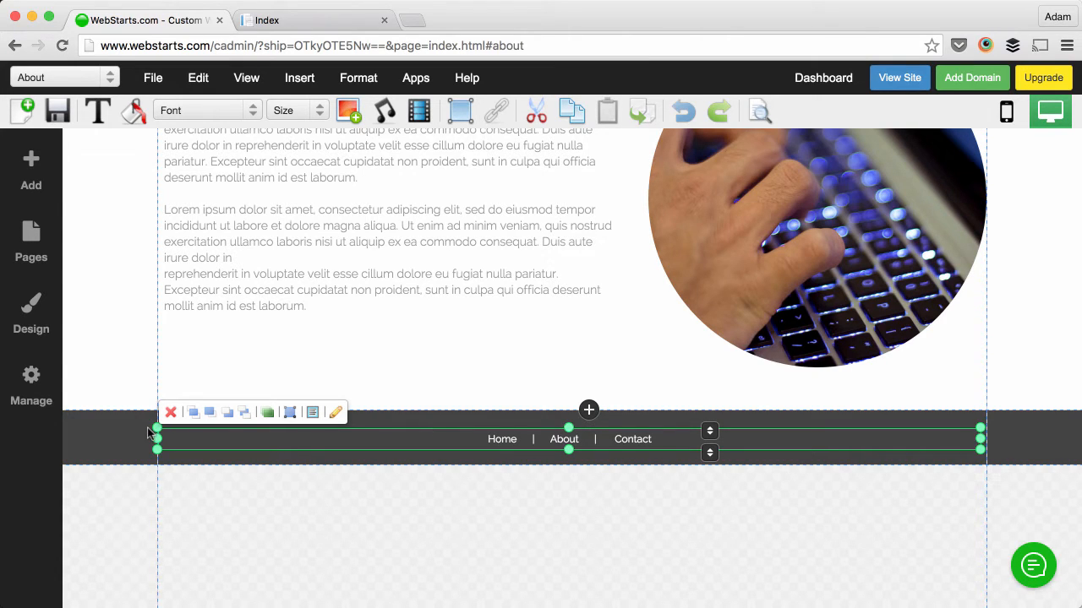
{"action": "mouse_move", "coordinate": [411, 488]}
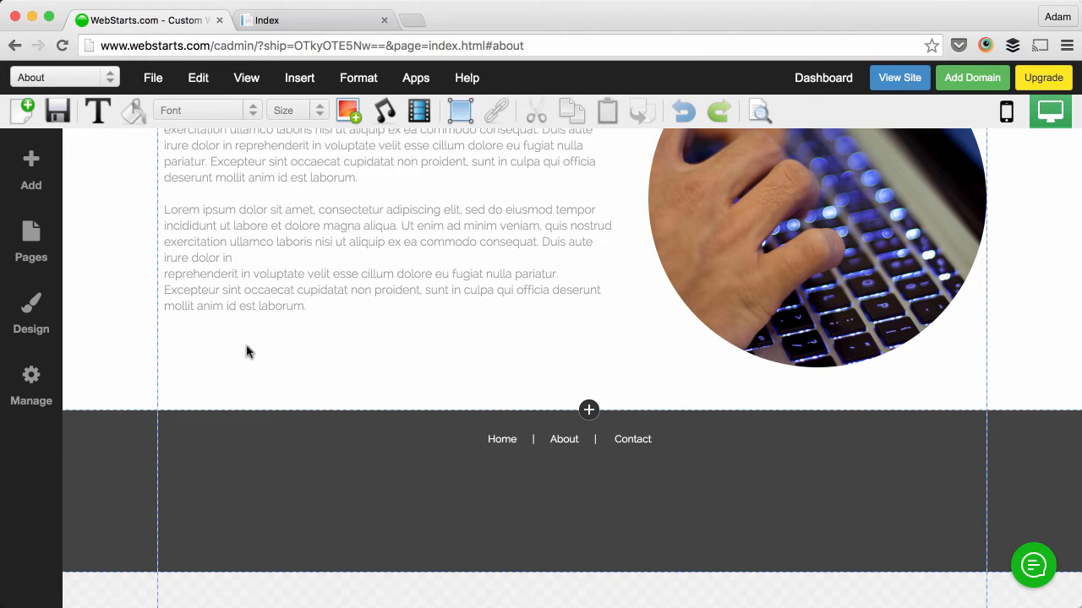
Step: Insert a Facebook icon element from the Add menu and change its colour
{"action": "left_click", "coordinate": [32, 169]}
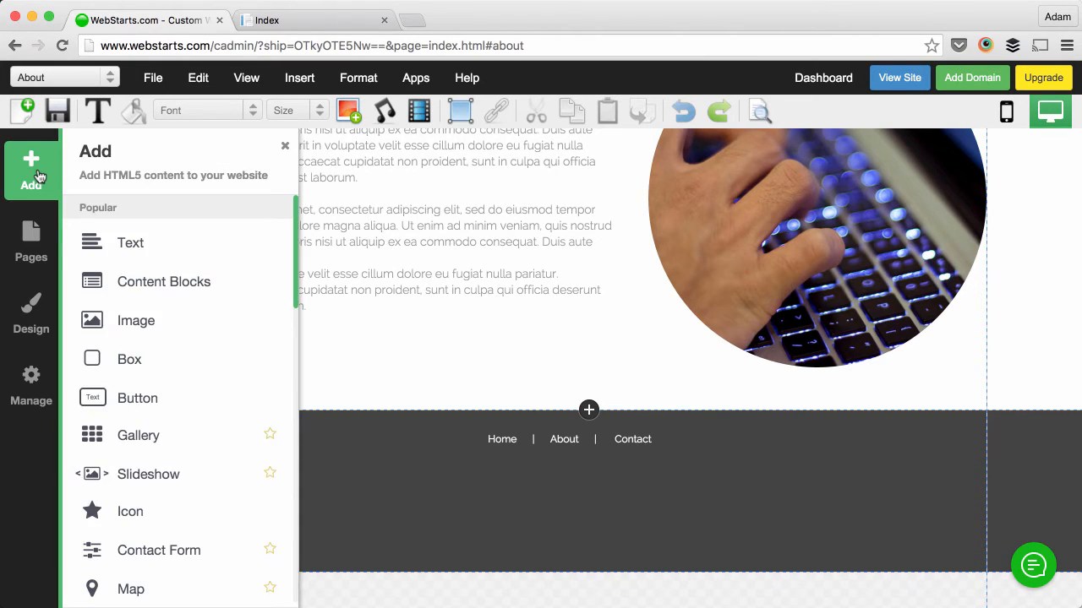
{"action": "scroll", "scroll_direction": "down", "scroll_amount": 3}
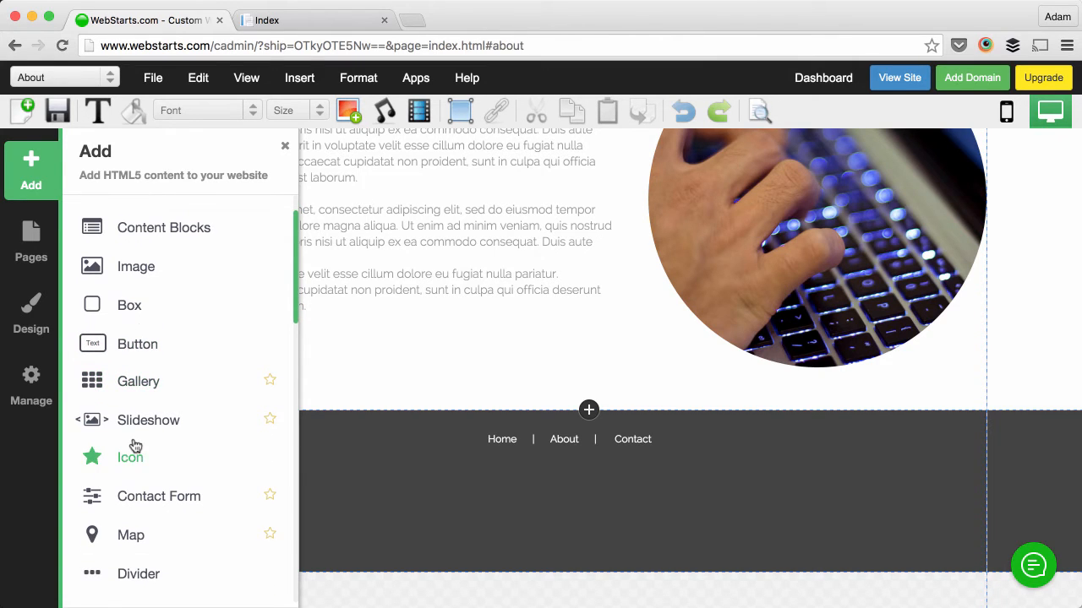
{"action": "left_click", "coordinate": [130, 456]}
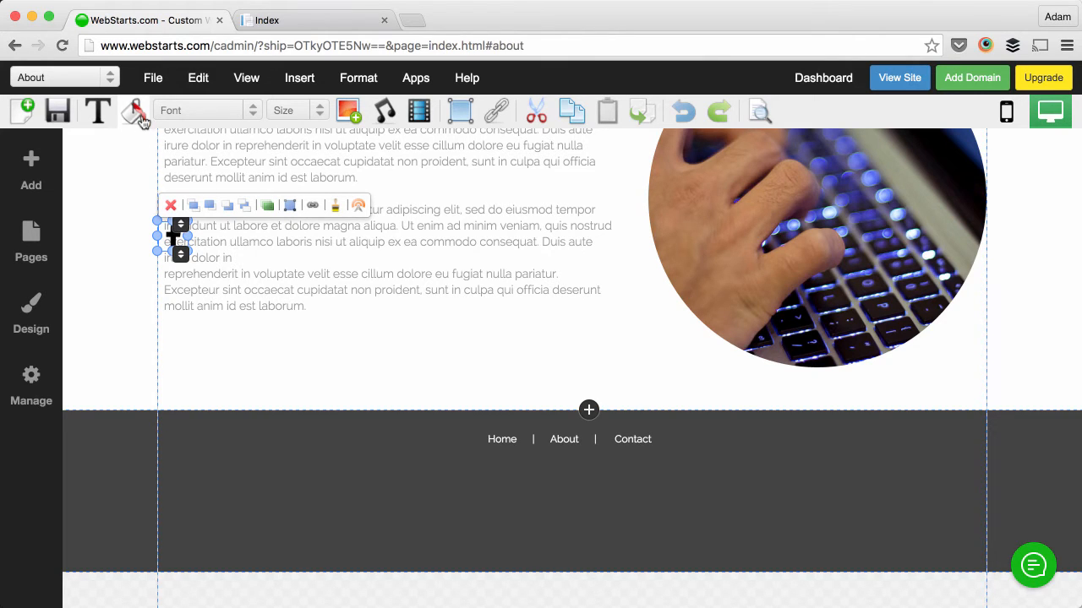
{"action": "left_click", "coordinate": [133, 111]}
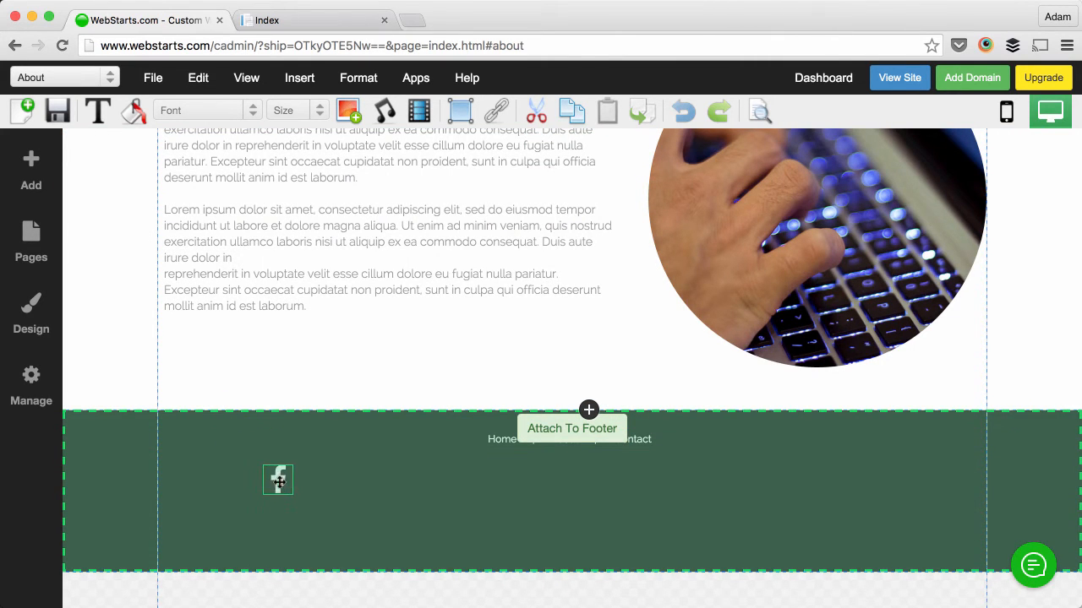
Step: Attach the Facebook icon to the footer and move it left, beneath the links
{"action": "left_click_drag", "start_coordinate": [279, 480], "coordinate": [468, 492]}
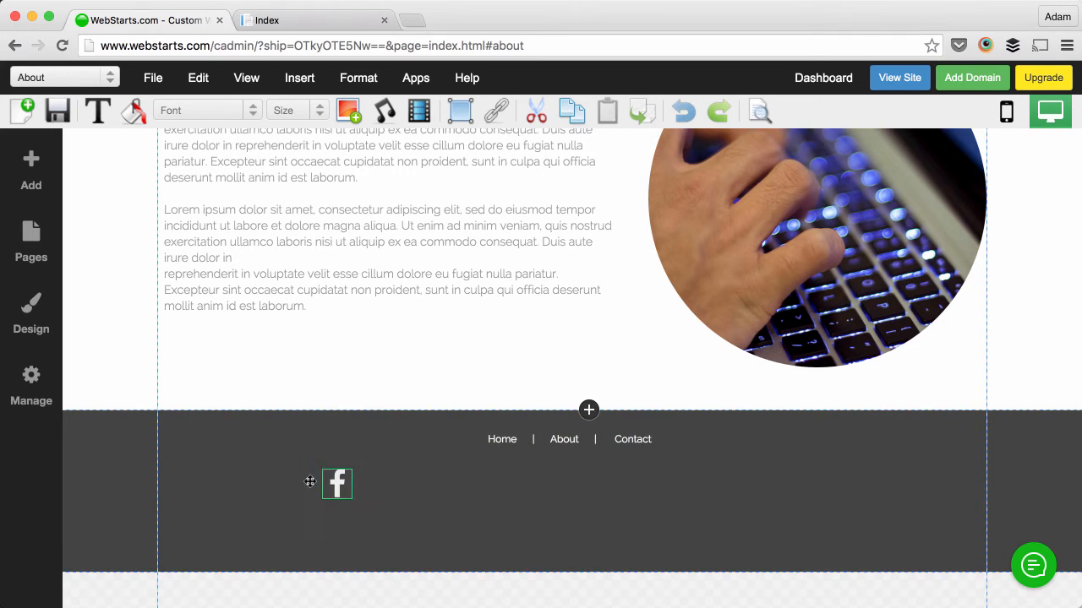
{"action": "left_click_drag", "start_coordinate": [336, 483], "coordinate": [186, 480]}
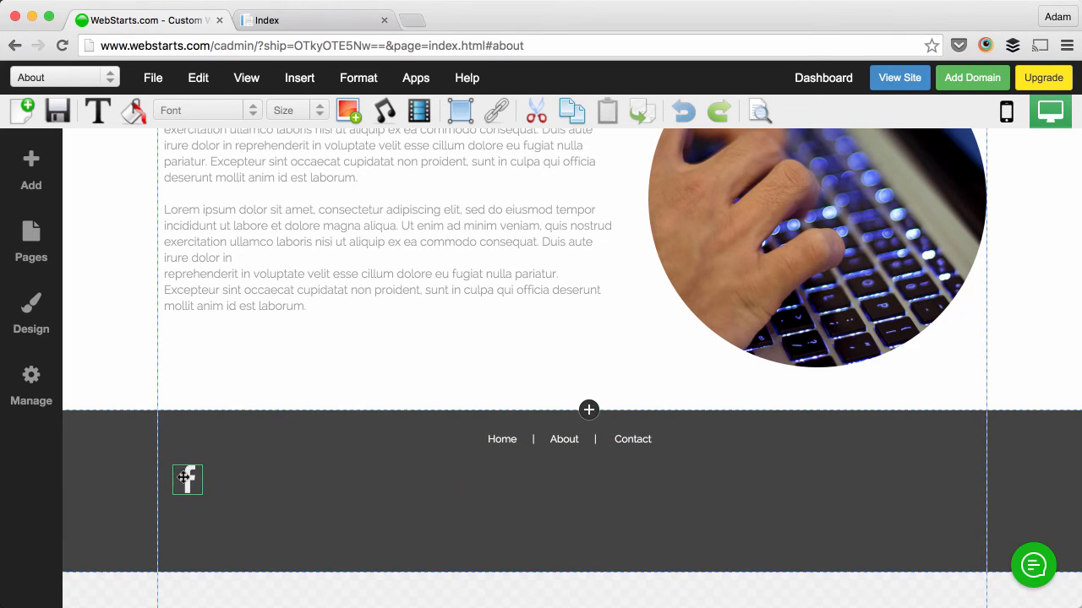
{"action": "left_click", "coordinate": [186, 479]}
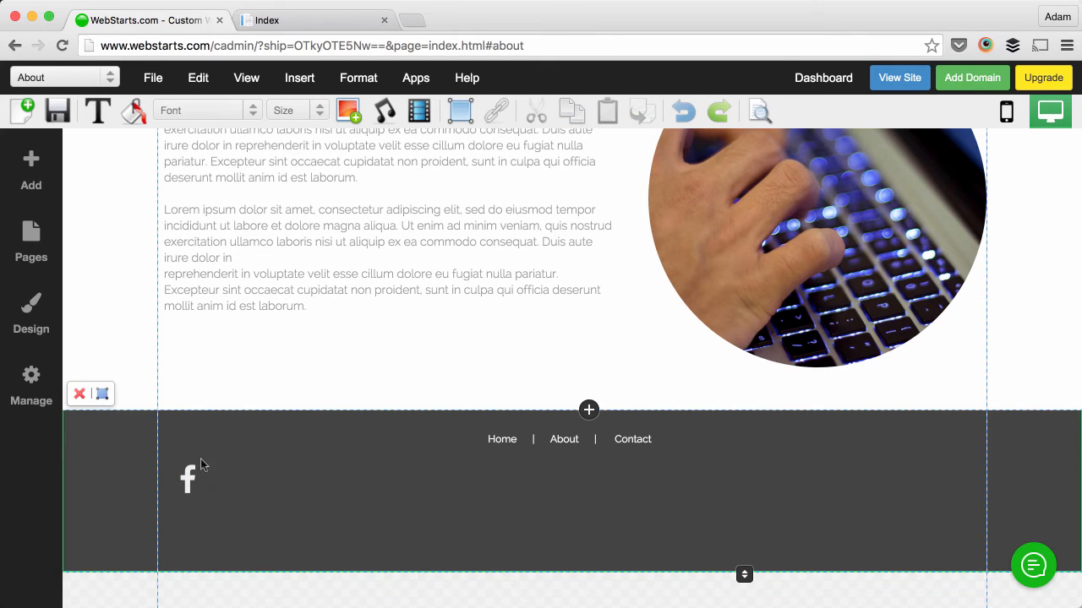
Step: Insert a paragraph text element and attach it to the footer beside the Facebook icon
{"action": "left_click", "coordinate": [31, 169]}
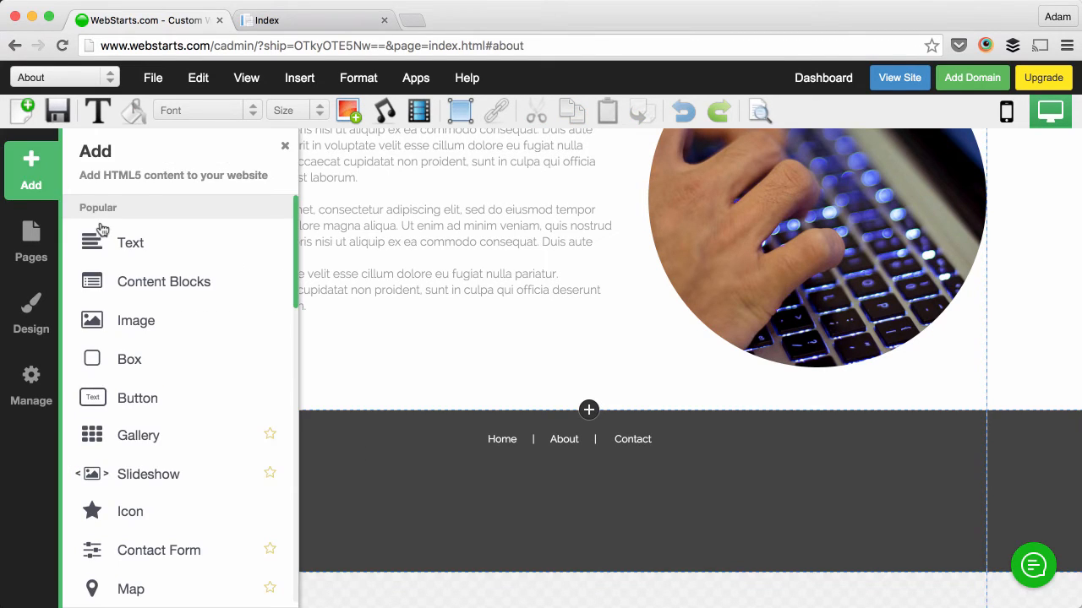
{"action": "left_click", "coordinate": [130, 243]}
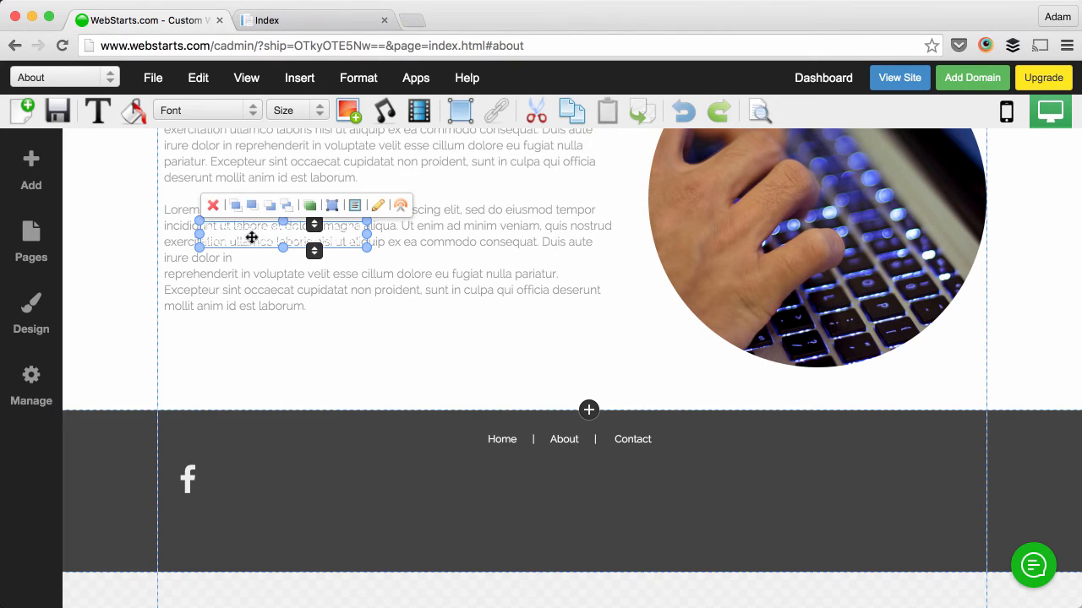
{"action": "left_click_drag", "start_coordinate": [251, 236], "coordinate": [256, 361]}
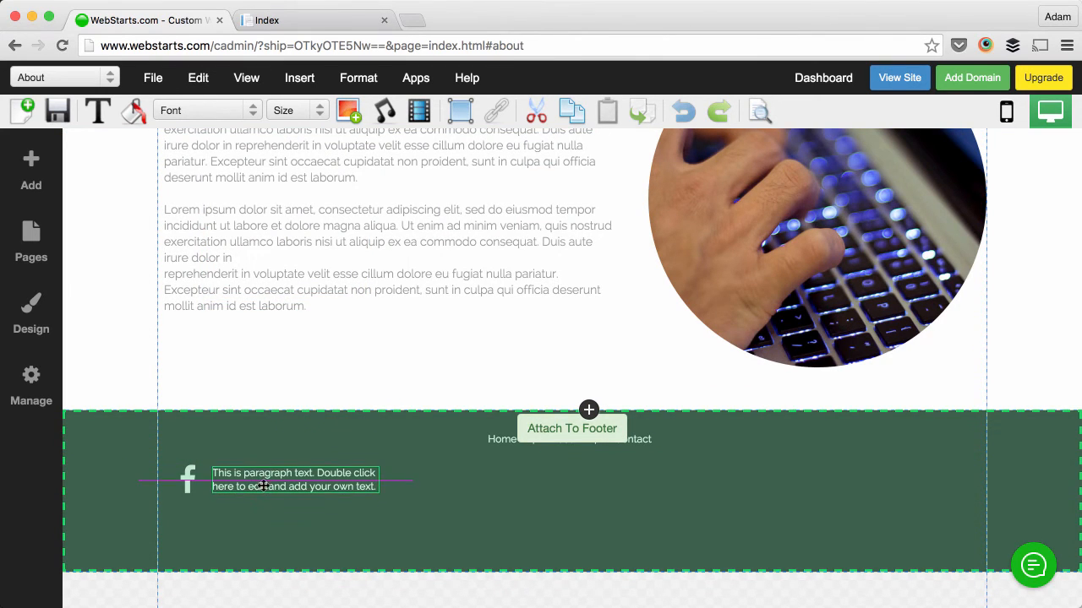
{"action": "left_click", "coordinate": [294, 479]}
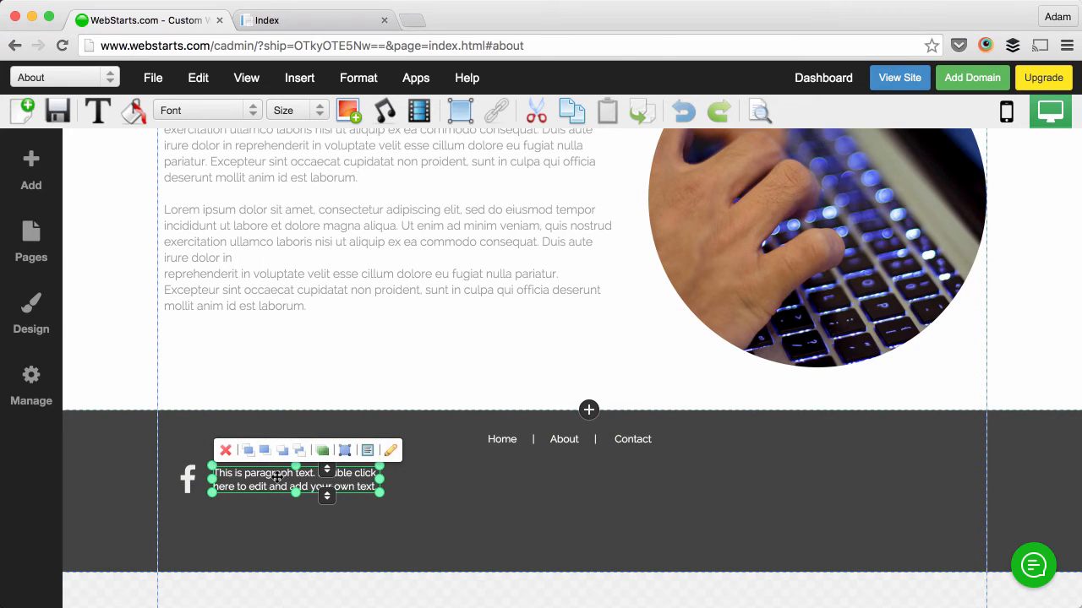
Step: Replace the footer placeholder text with 'Like us on Facebook.' and deselect it
{"action": "double_click", "coordinate": [294, 479]}
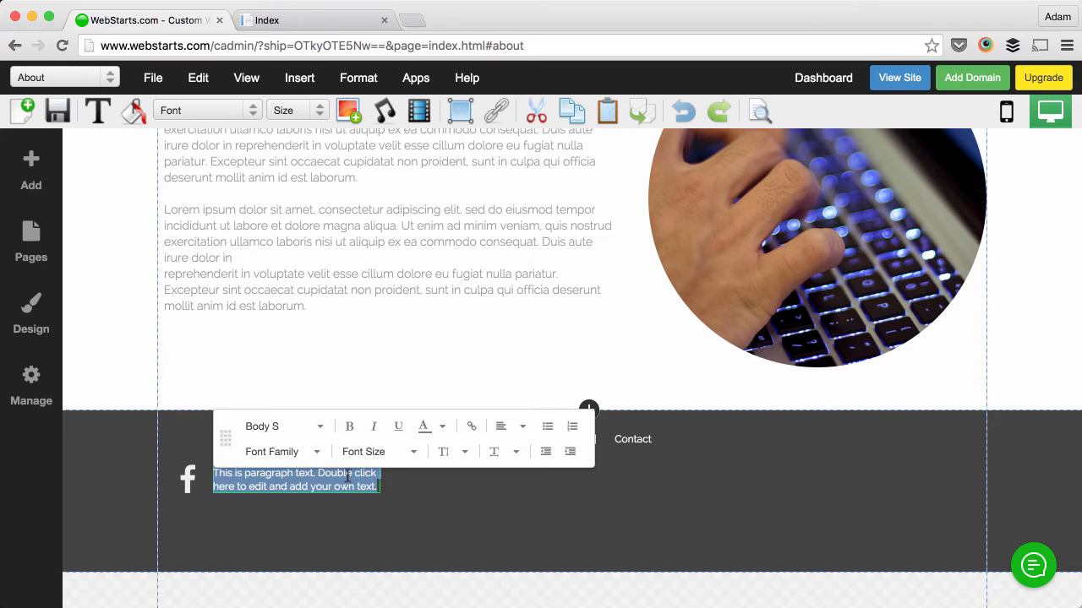
{"action": "type", "text": "Like us on"}
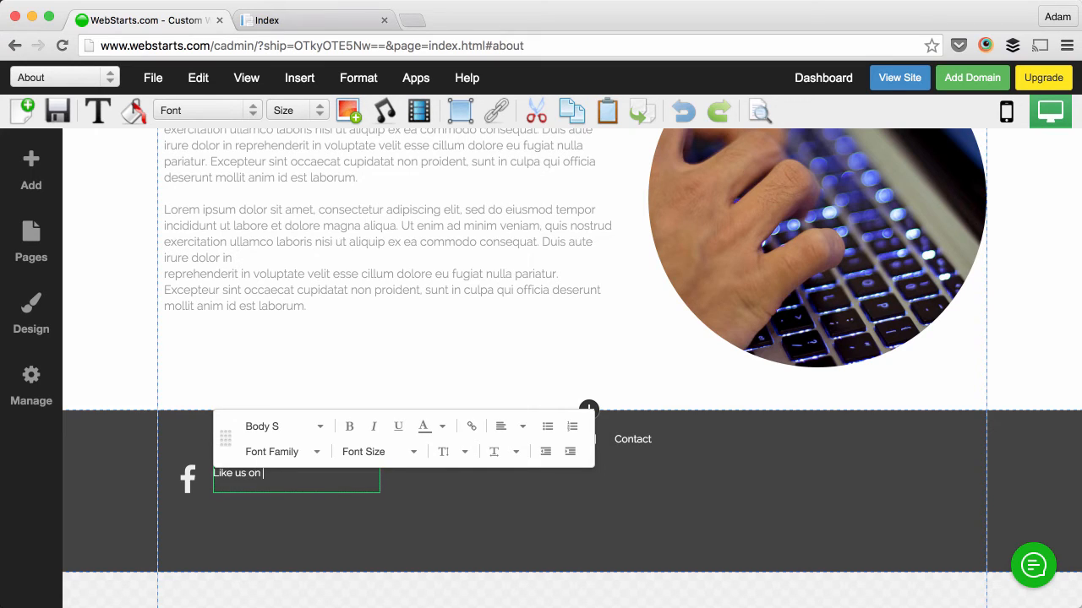
{"action": "type", "text": "Facebook."}
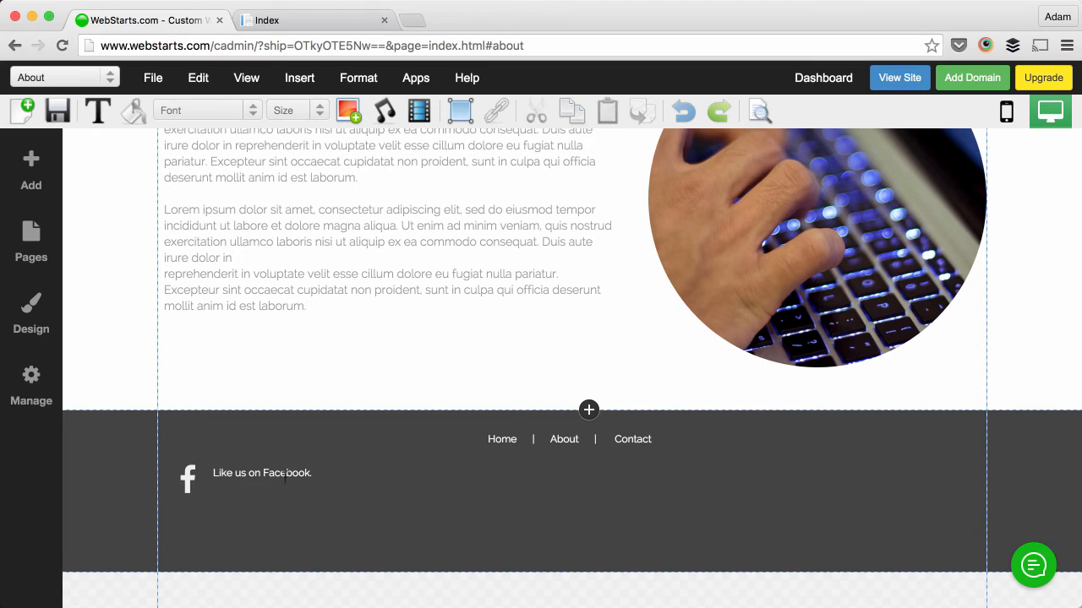
{"action": "left_click", "coordinate": [262, 472]}
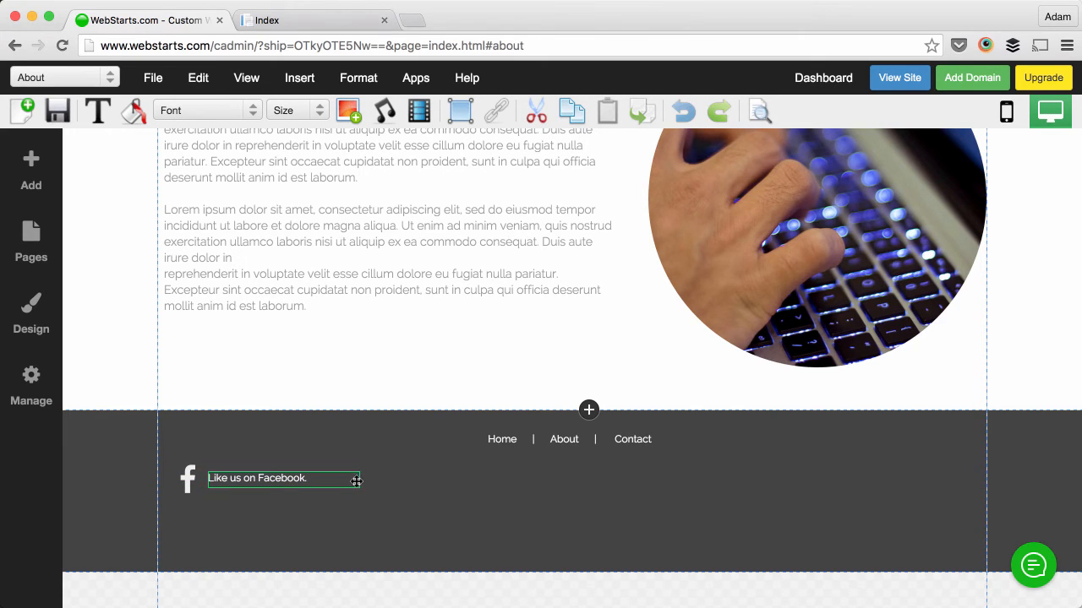
{"action": "left_click", "coordinate": [266, 479]}
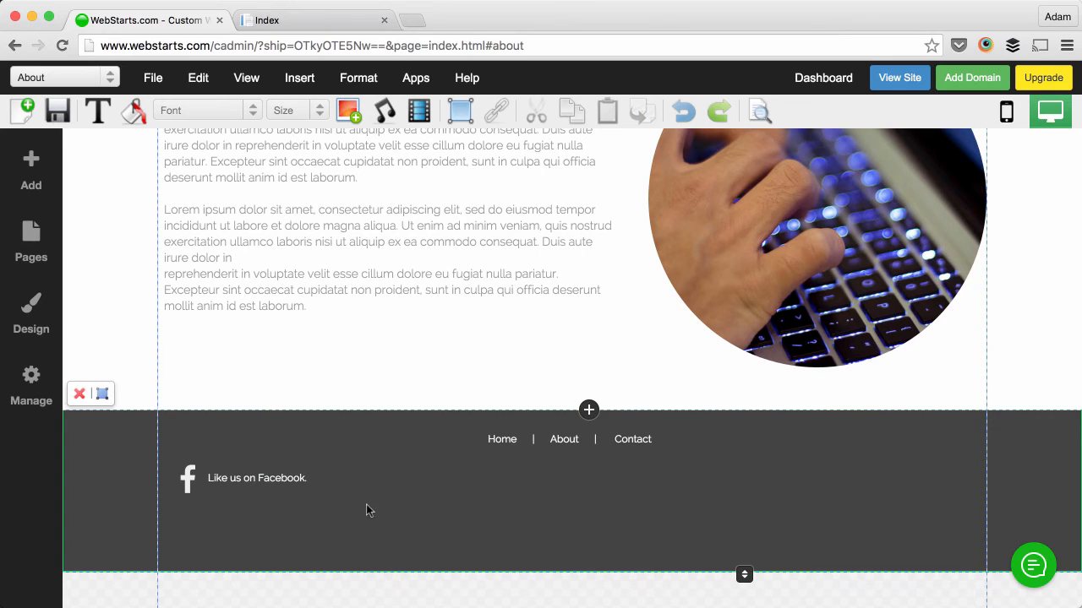
{"action": "mouse_move", "coordinate": [406, 474]}
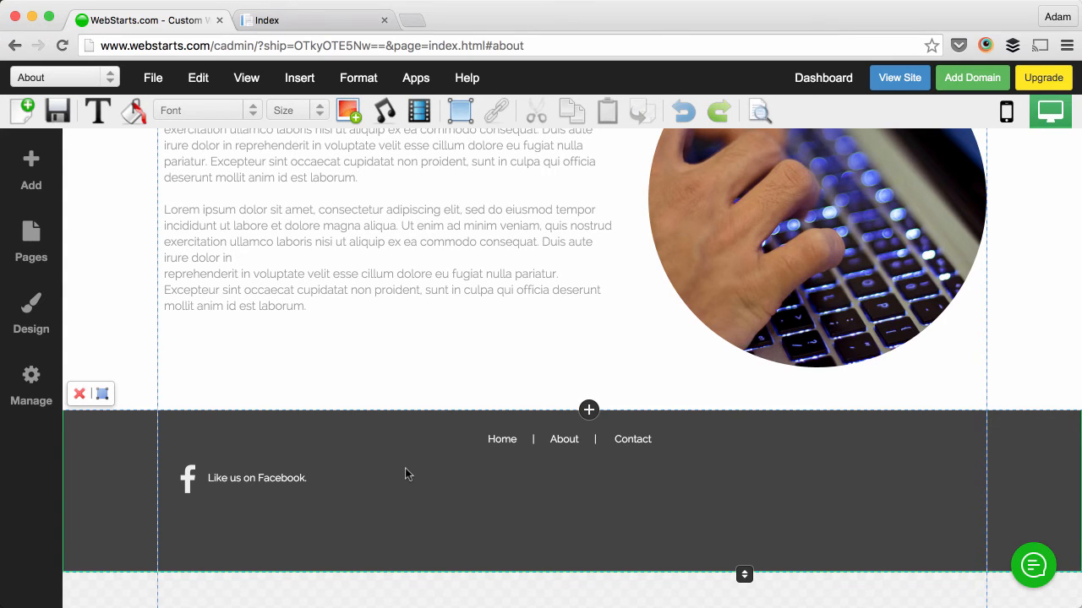
Step: Insert a second paragraph text element into the footer below the Facebook line
{"action": "left_click", "coordinate": [31, 164]}
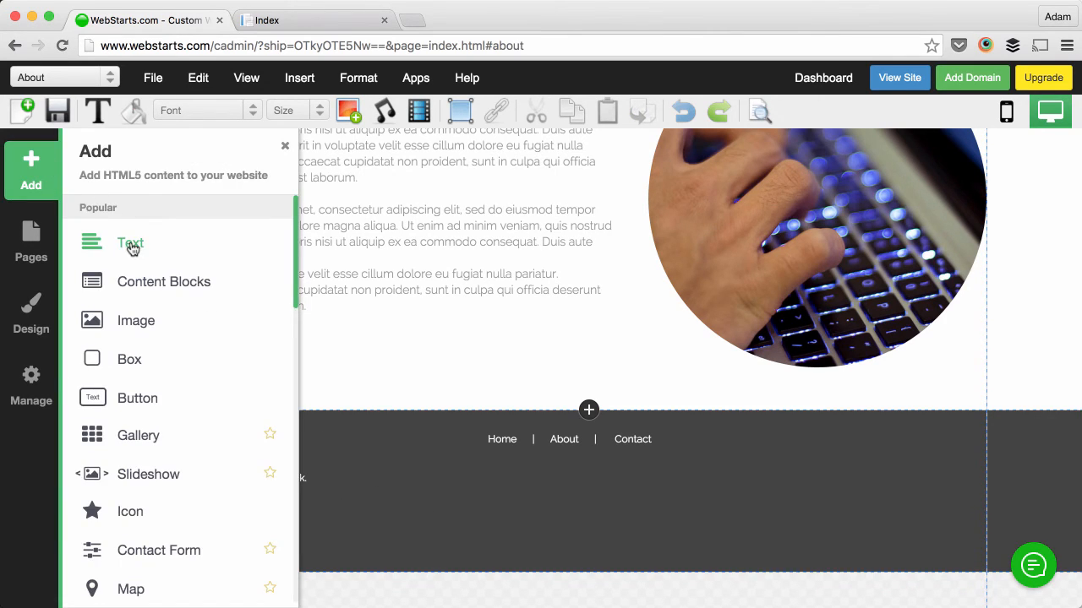
{"action": "left_click", "coordinate": [129, 243]}
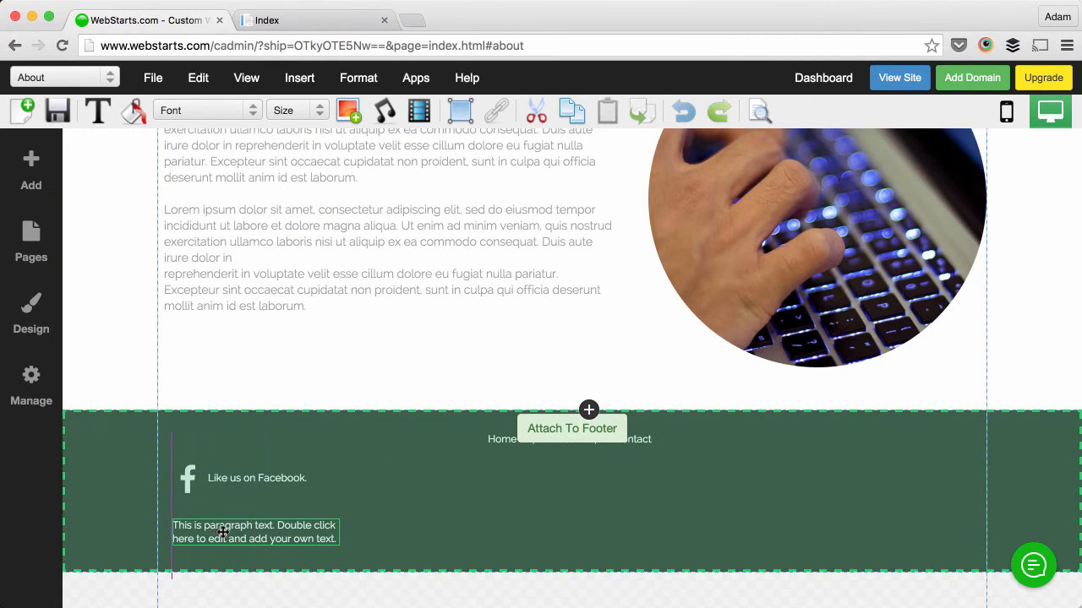
{"action": "left_click", "coordinate": [224, 532]}
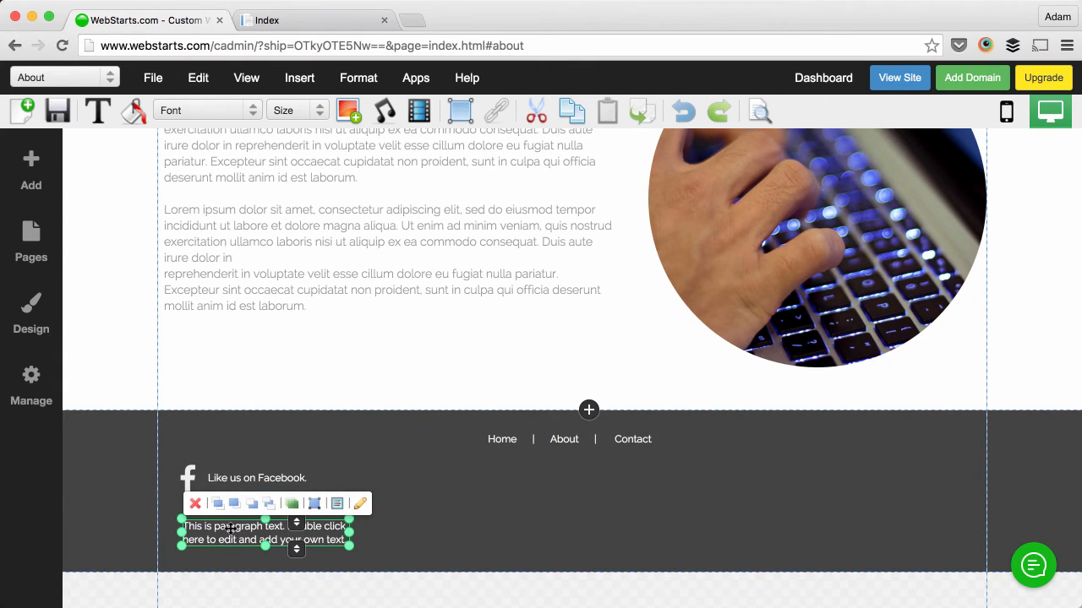
{"action": "mouse_move", "coordinate": [372, 513]}
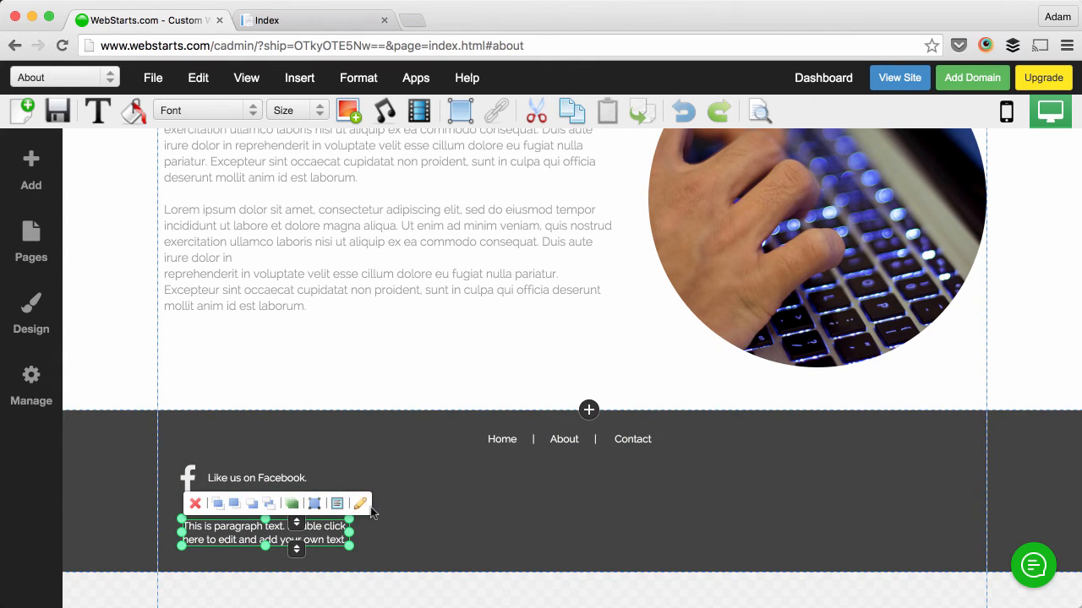
Step: Replace the second text box's placeholder with 'All rights reserved ©2016'
{"action": "double_click", "coordinate": [264, 533]}
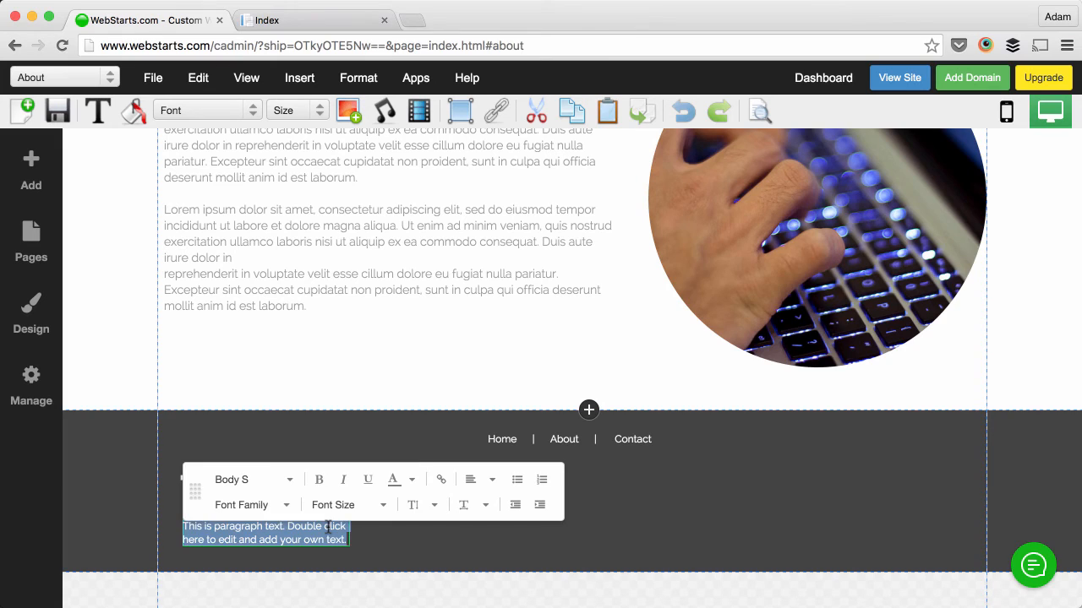
{"action": "type", "text": "All rights reserved"}
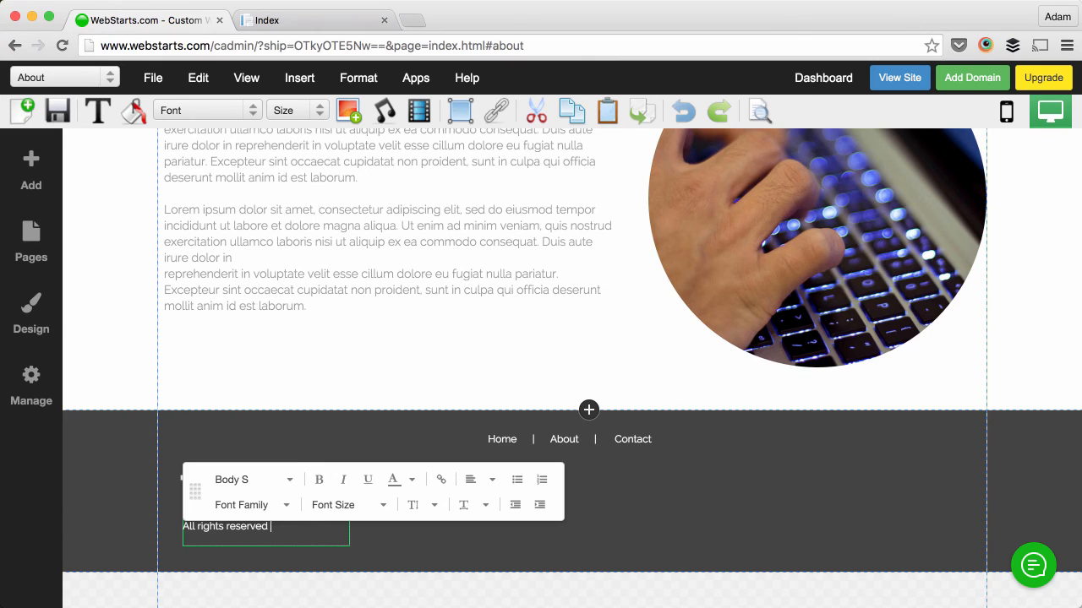
{"action": "type", "text": "©"}
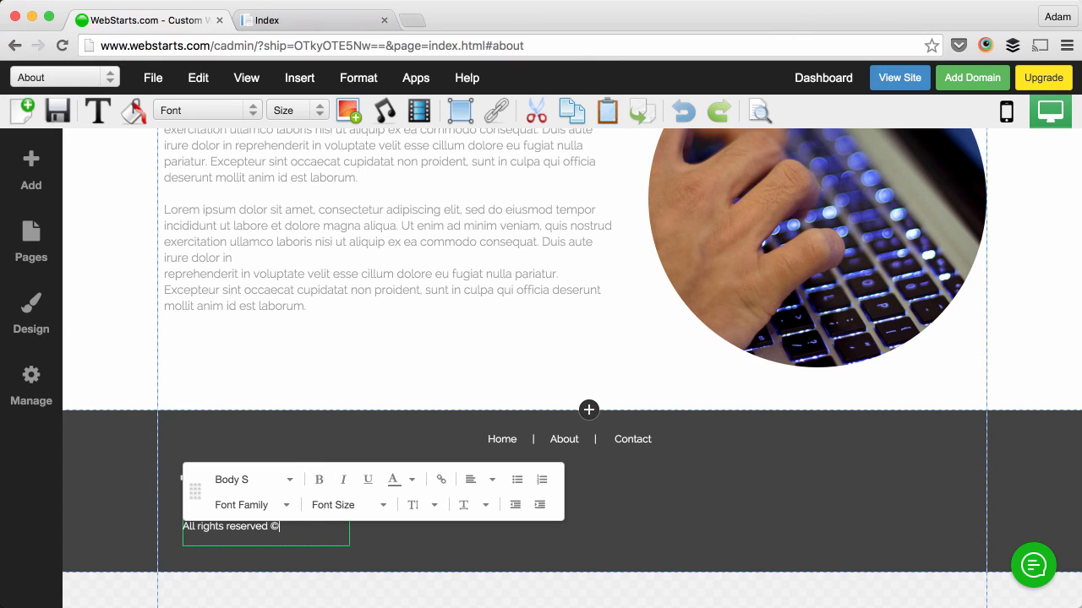
{"action": "type", "text": "2016"}
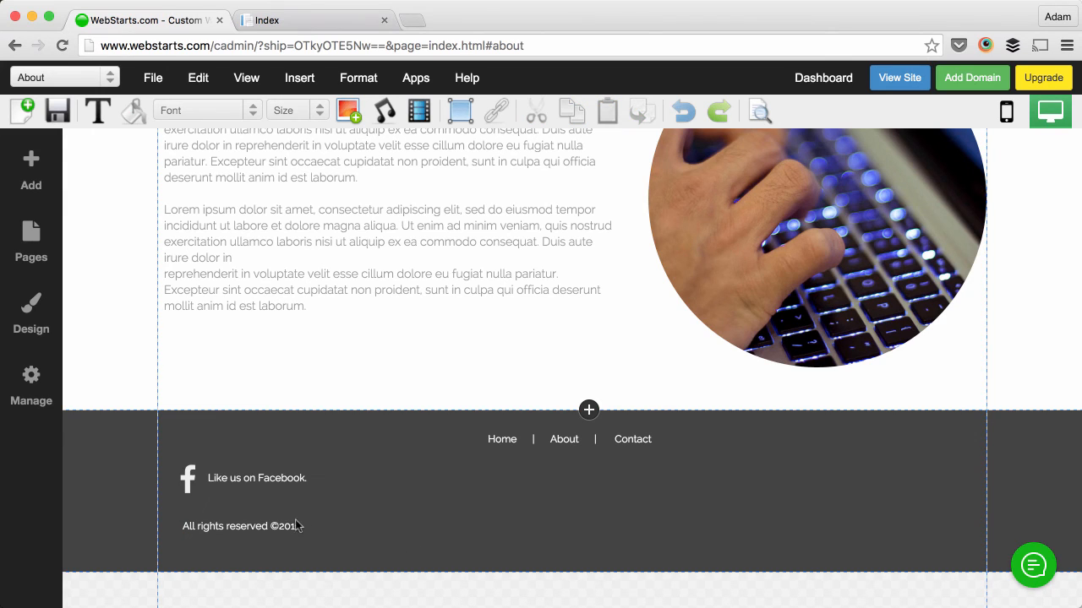
{"action": "left_click", "coordinate": [242, 527]}
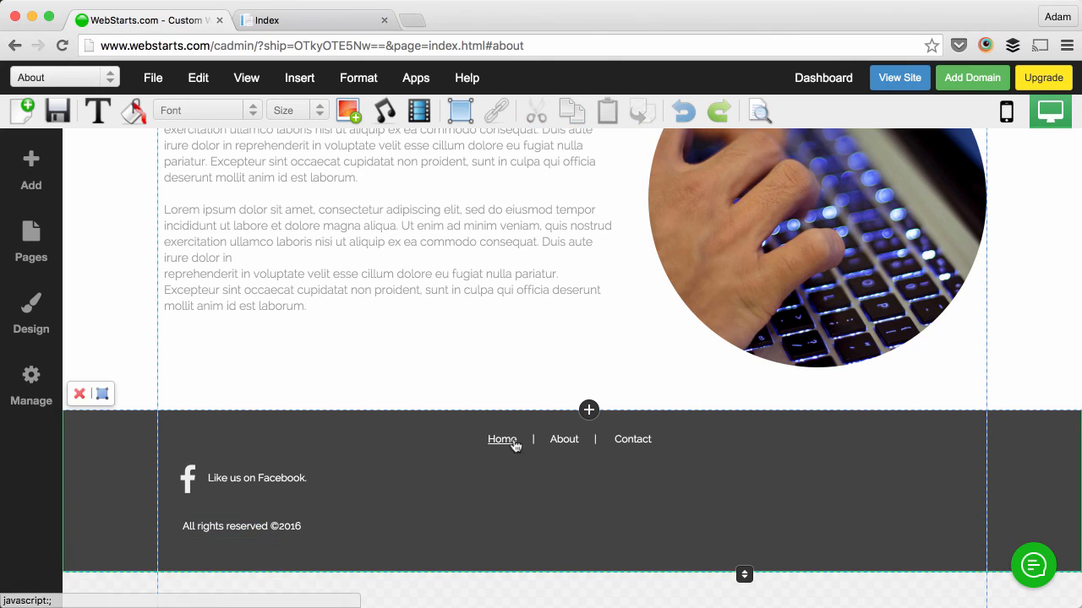
{"action": "left_click", "coordinate": [502, 439]}
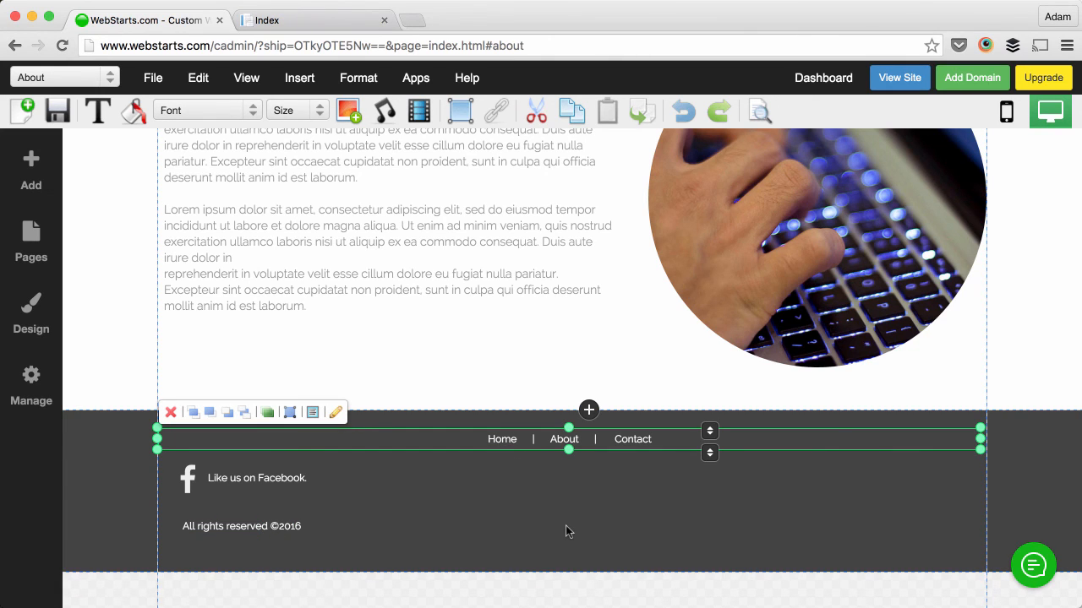
{"action": "mouse_move", "coordinate": [582, 439]}
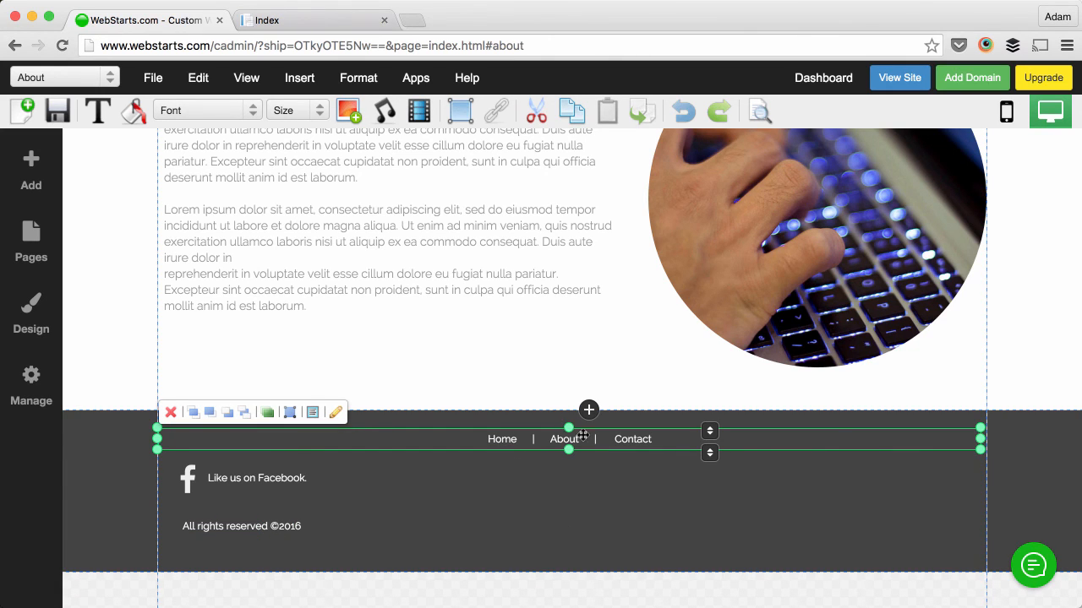
{"action": "mouse_move", "coordinate": [842, 501]}
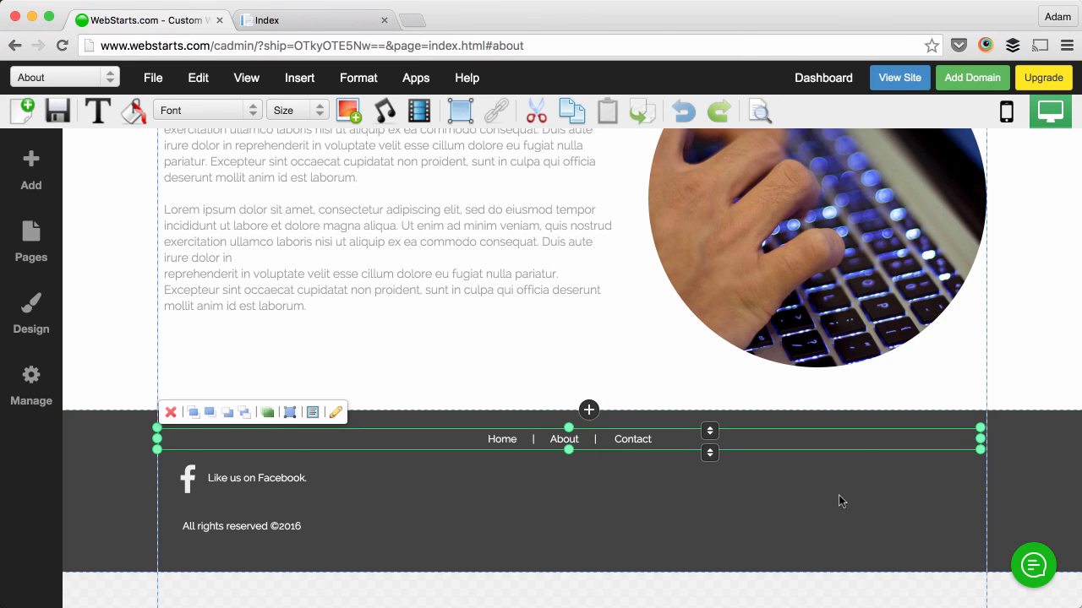
{"action": "mouse_move", "coordinate": [850, 503]}
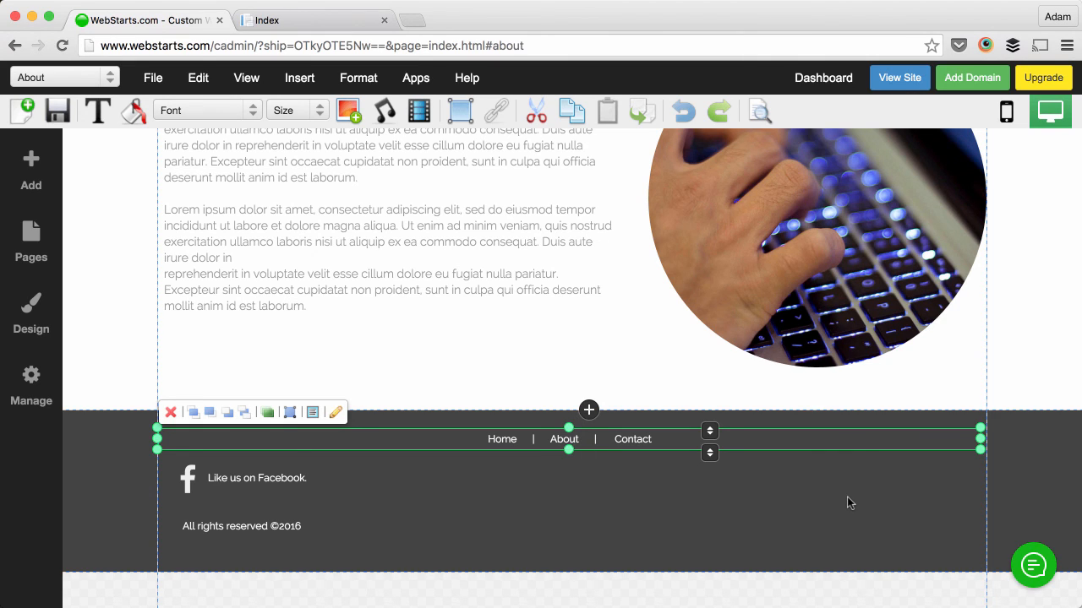
{"action": "mouse_move", "coordinate": [850, 280]}
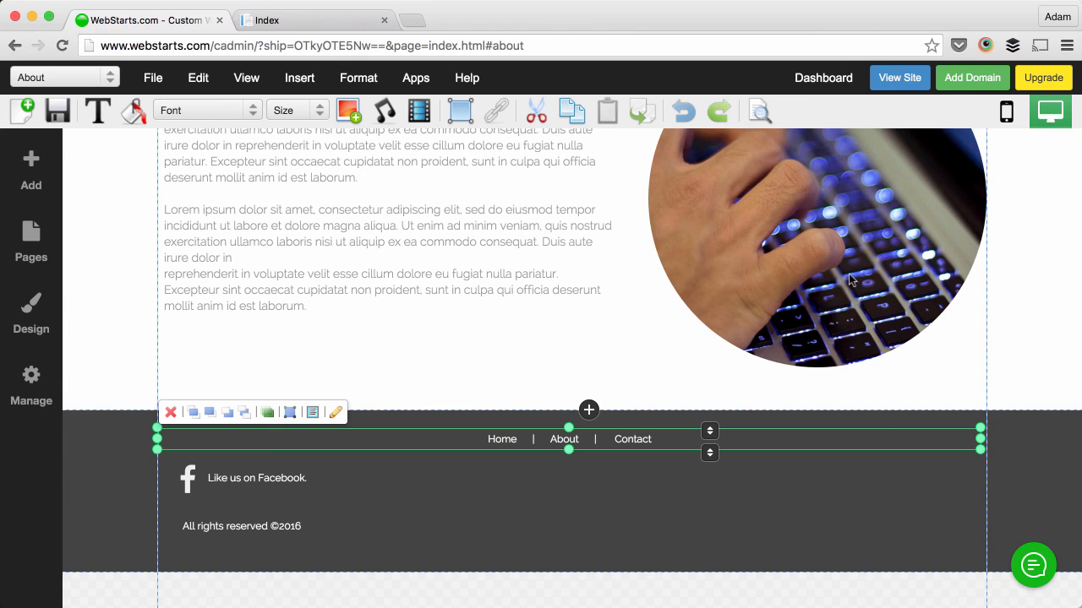
{"action": "scroll", "scroll_direction": "down", "scroll_amount": 3}
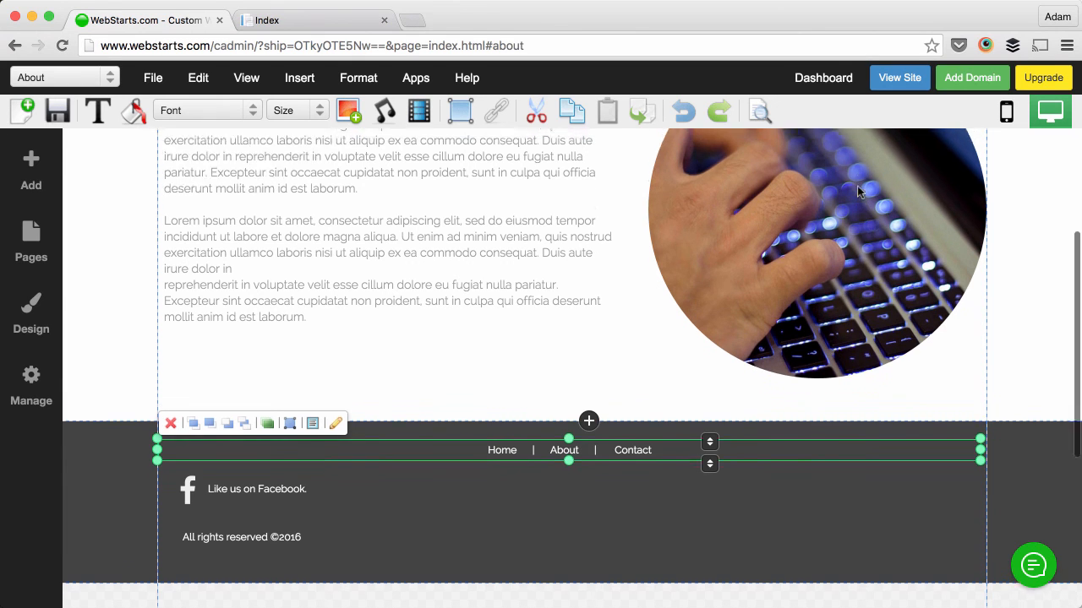